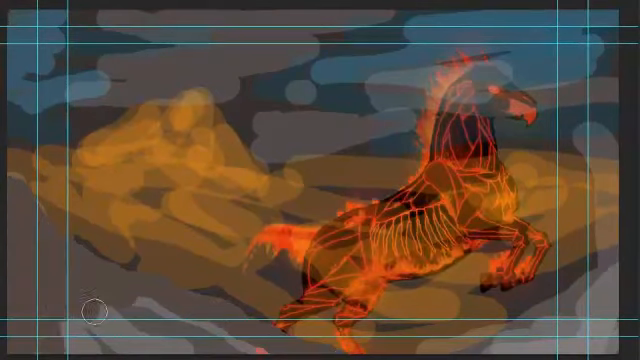
pyautogui.moveTo(605, 205)
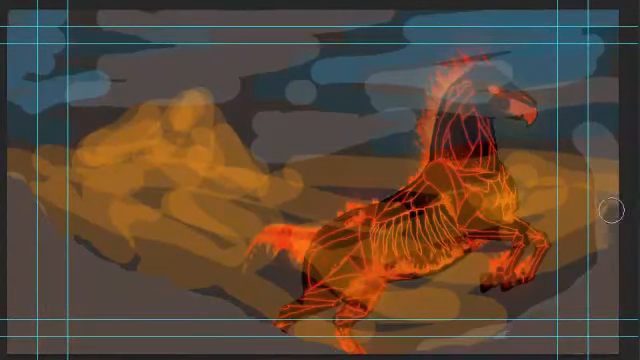